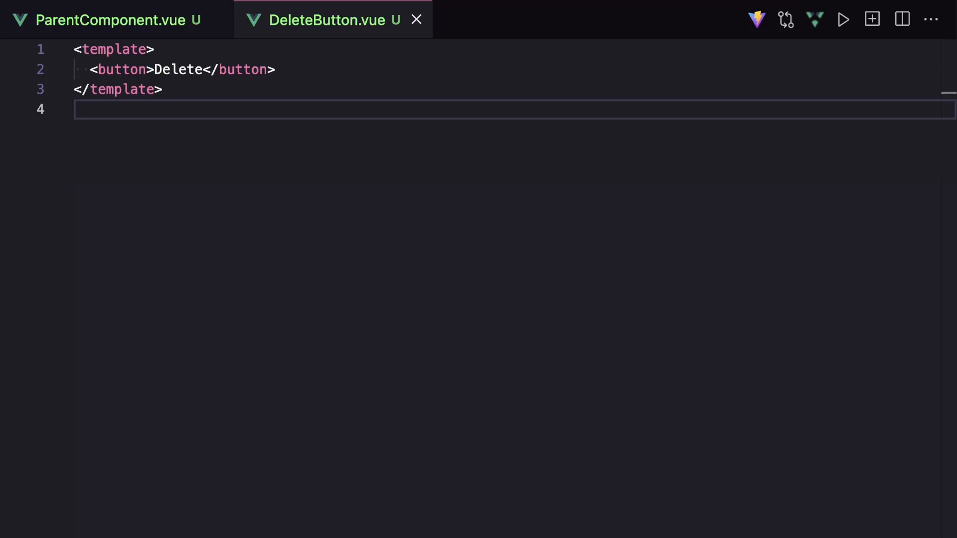
Remove the 'Delete' label from the button in DeleteButton.vue.
left_click(116, 19)
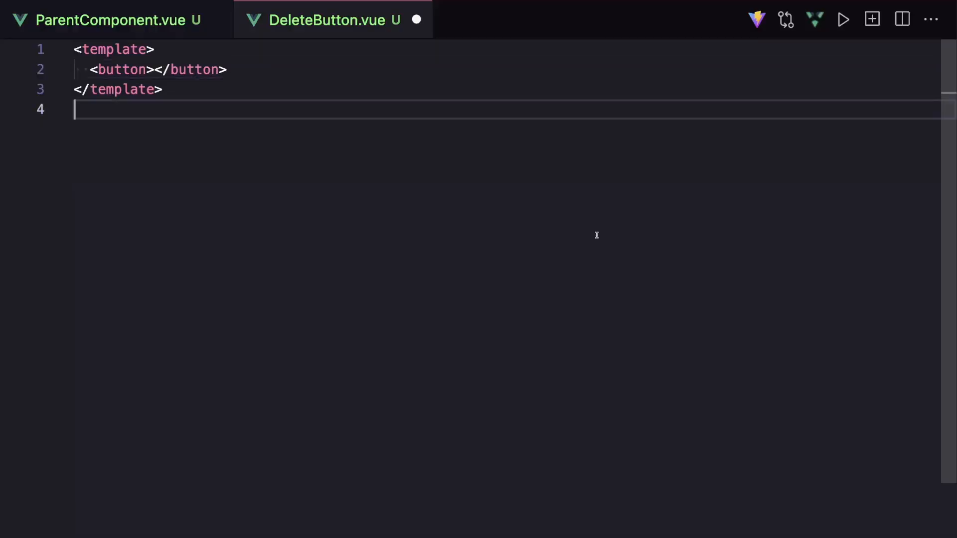
Type {{ $attrs }} into the DeleteButton.vue template.
type("{{ $attrs }}")
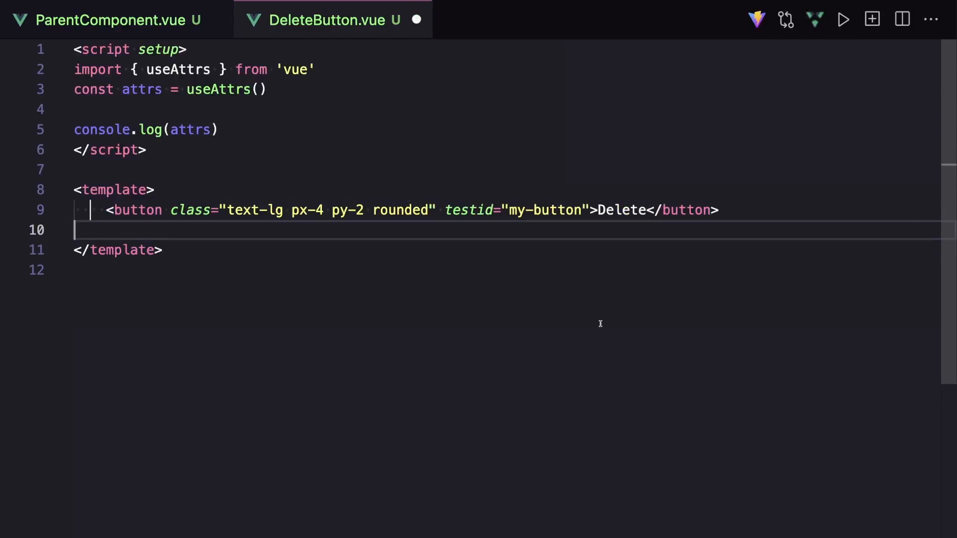
Close the wrapping div with </div> after the button and paragraph.
type("</div>")
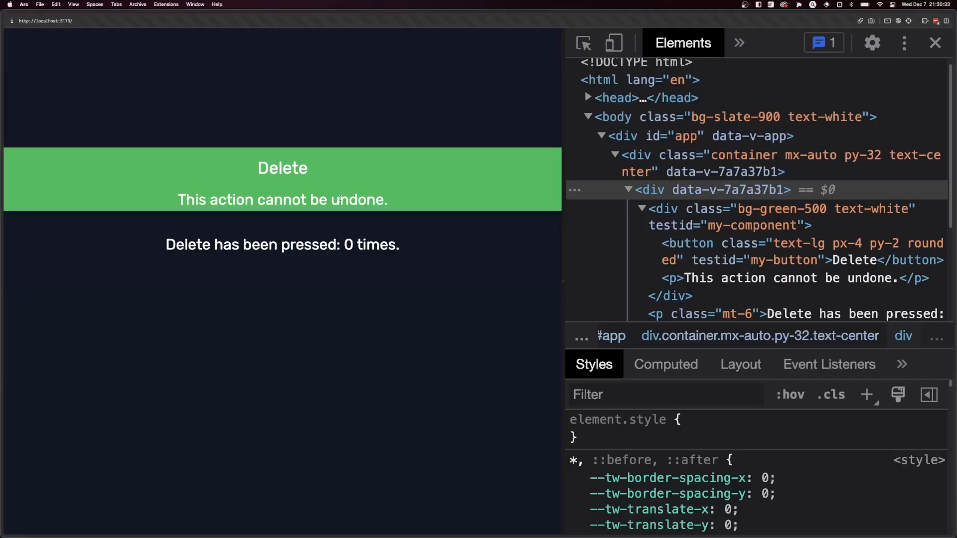
Inspect the wrapper div for the bg-green-500 classes and my-component test id.
left_click(282, 168)
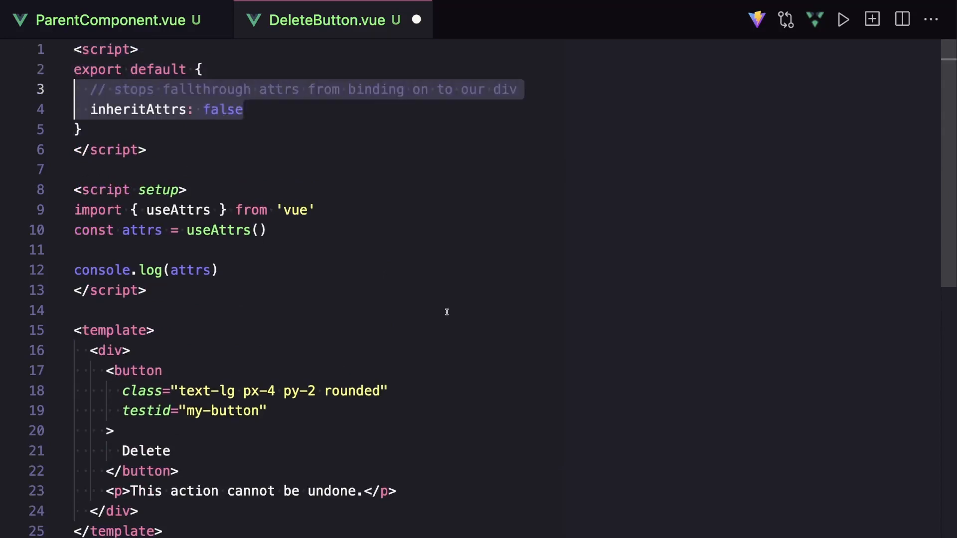
Add v-bind="$attrs" to the button, then press Delete to test the counter.
scroll("down", 3)
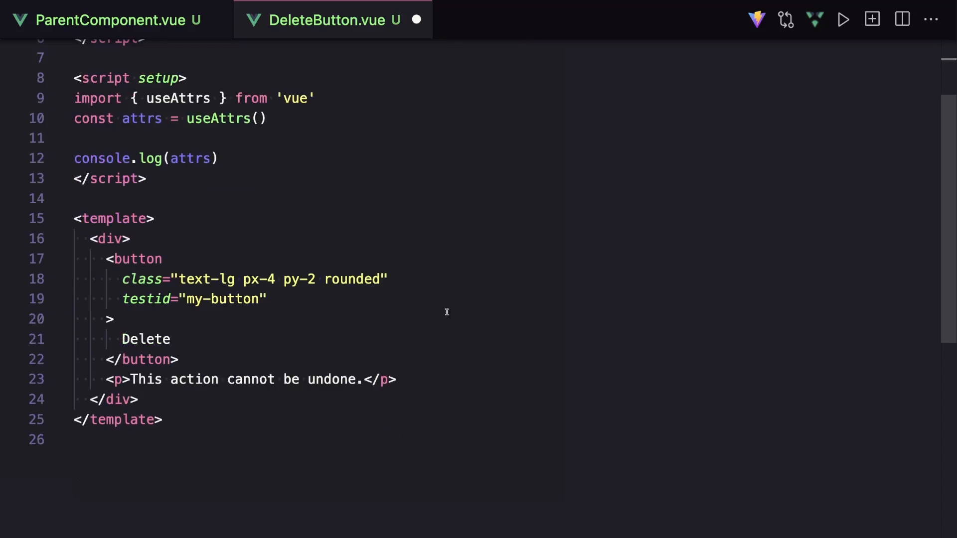
type("v-bind=\"$attrs\"")
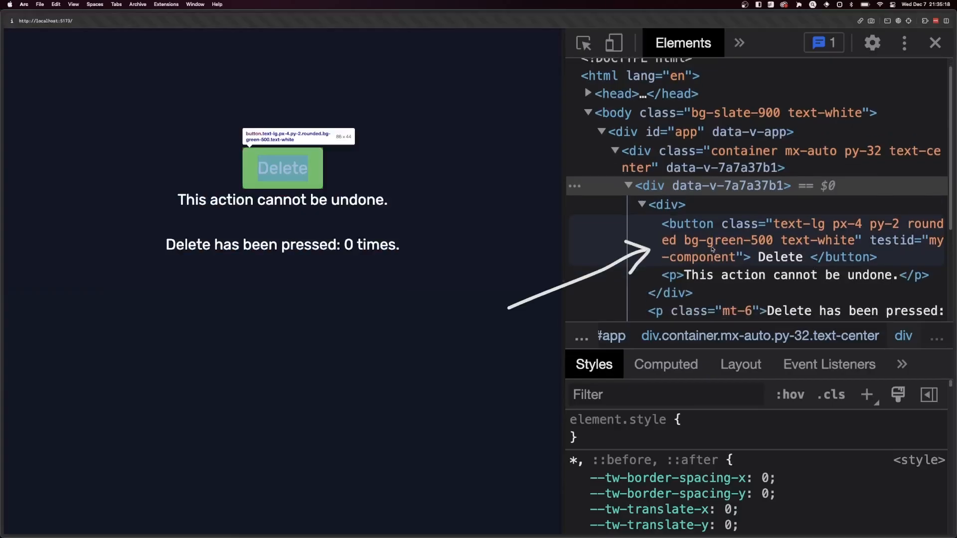
left_click(282, 168)
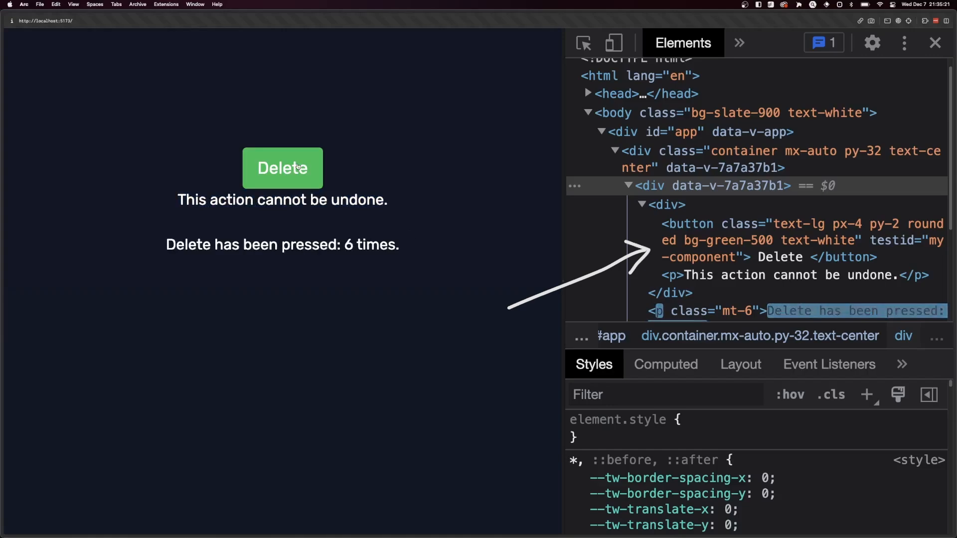